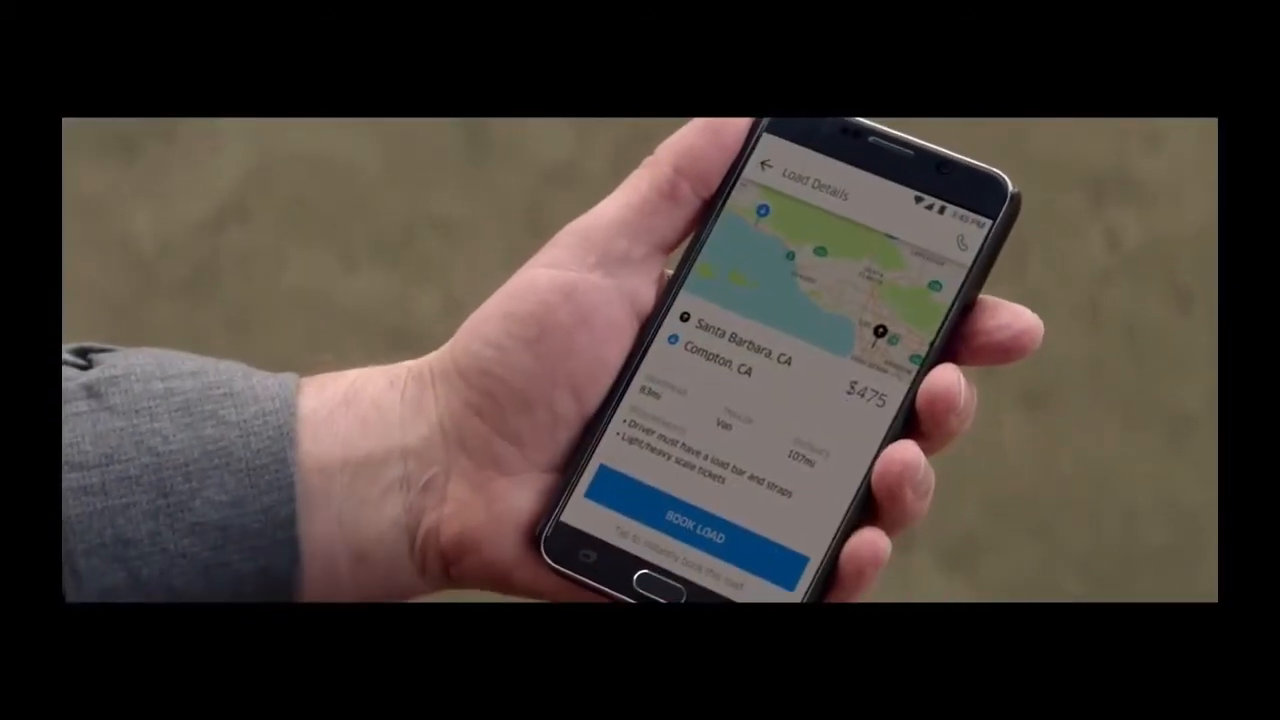
left_click(700, 533)
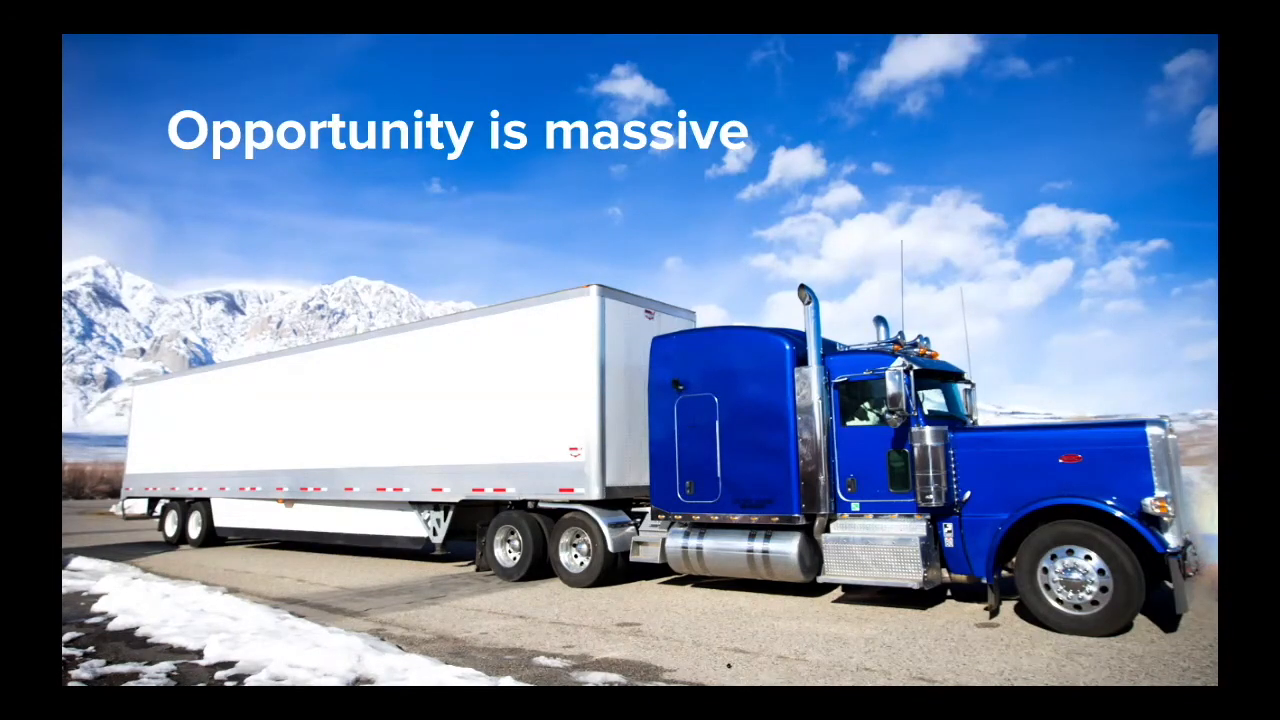
key("Right")
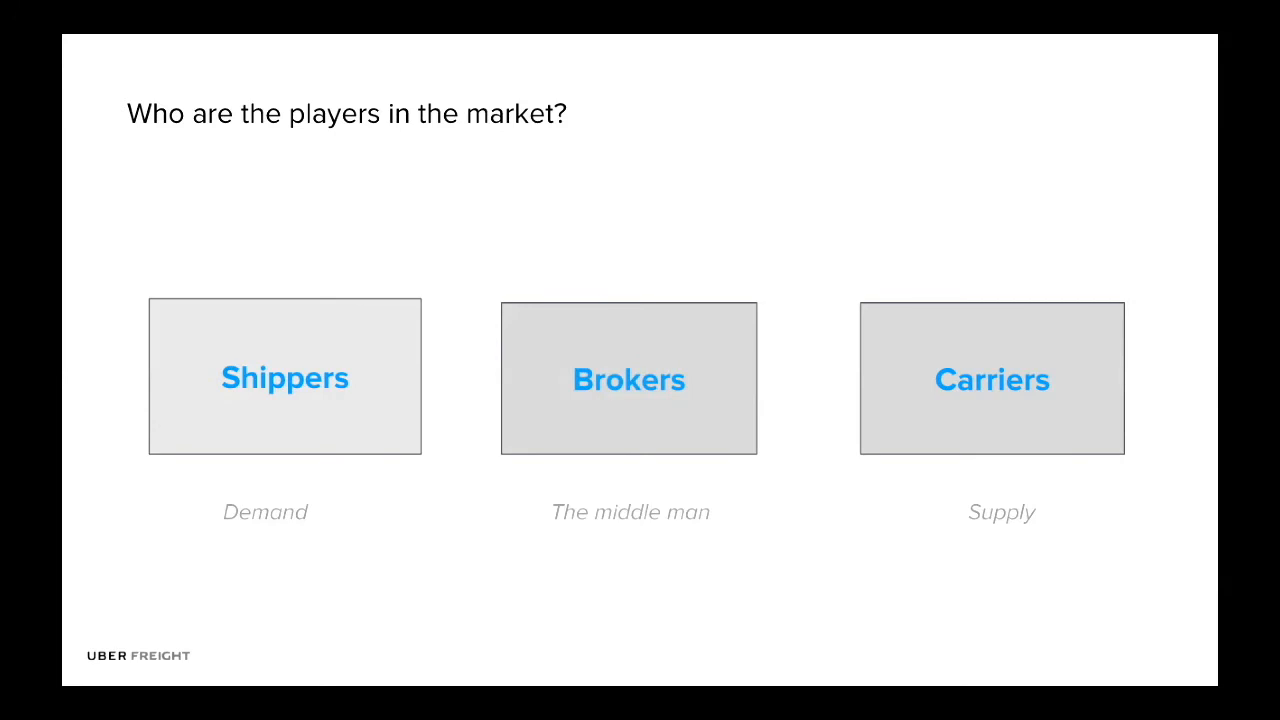
key("Right")
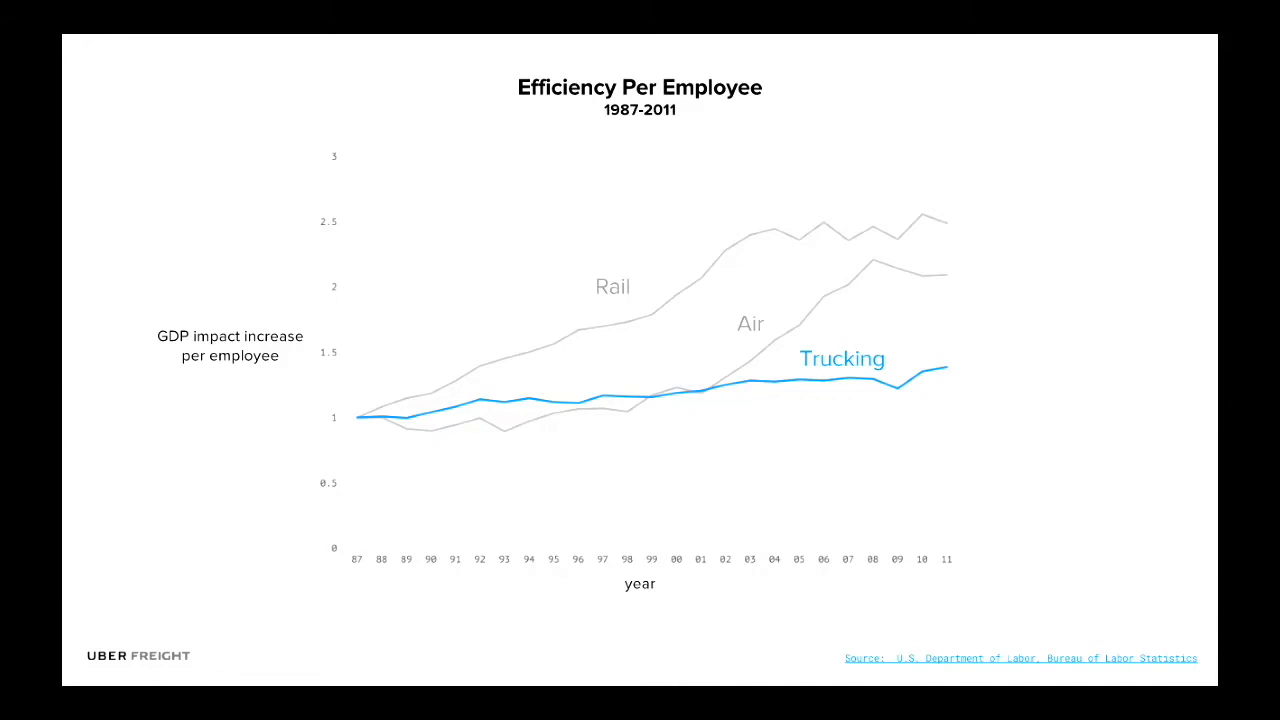
key("Right")
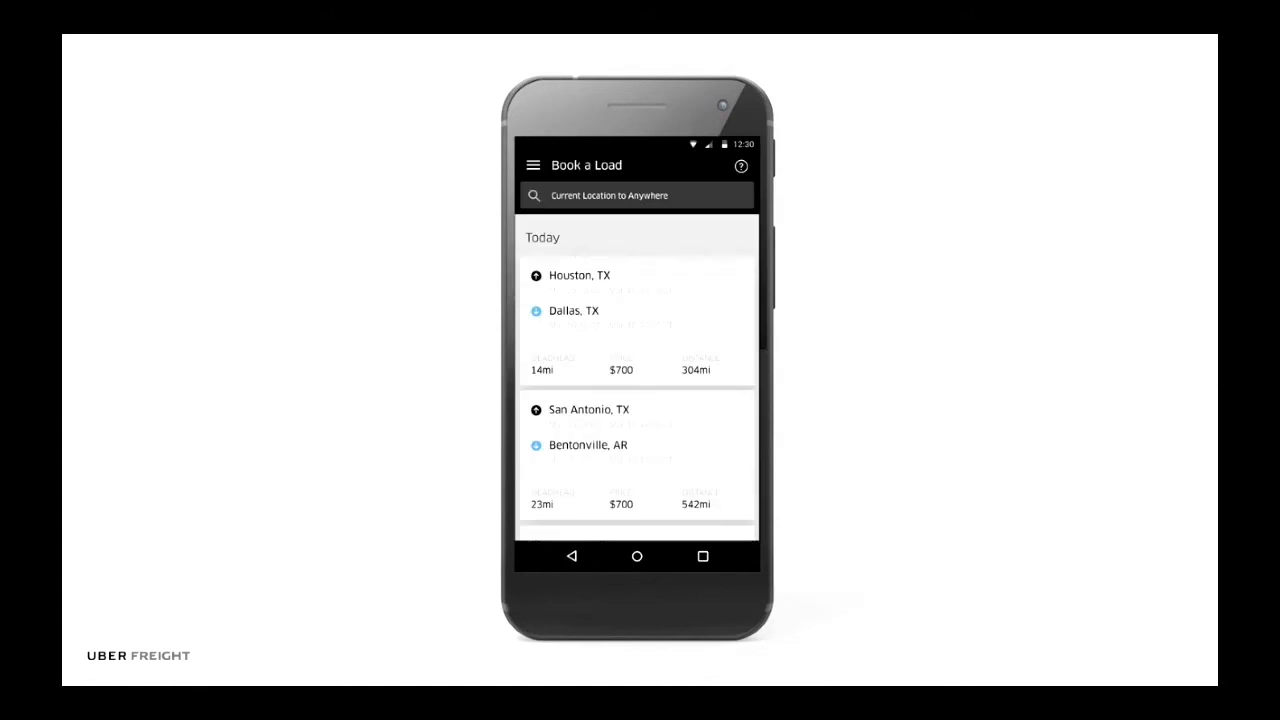
left_click(637, 195)
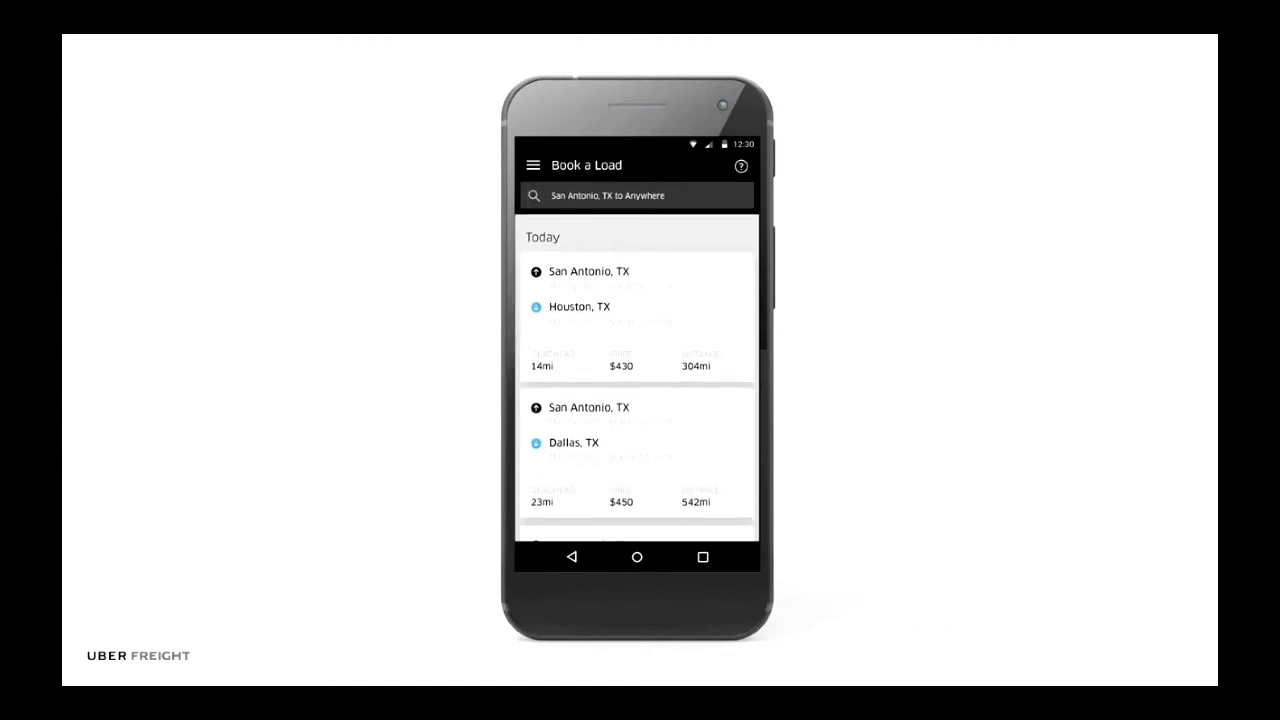
left_click(637, 315)
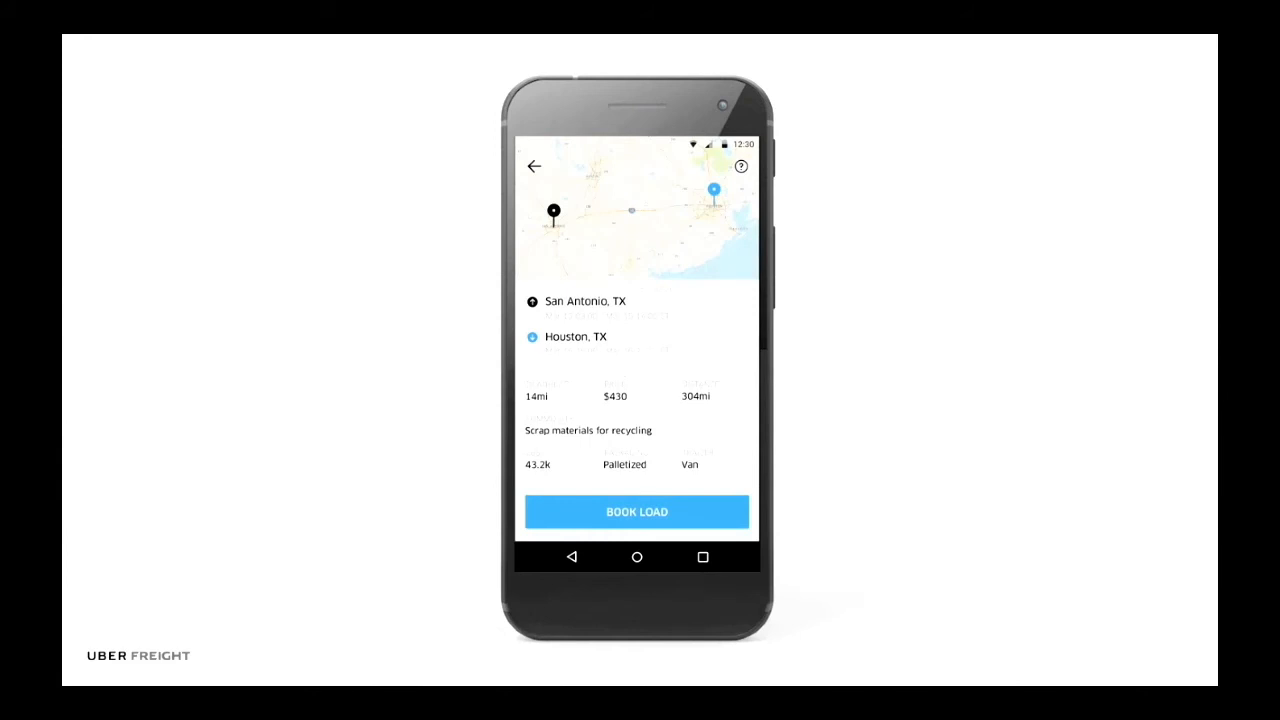
left_click(636, 511)
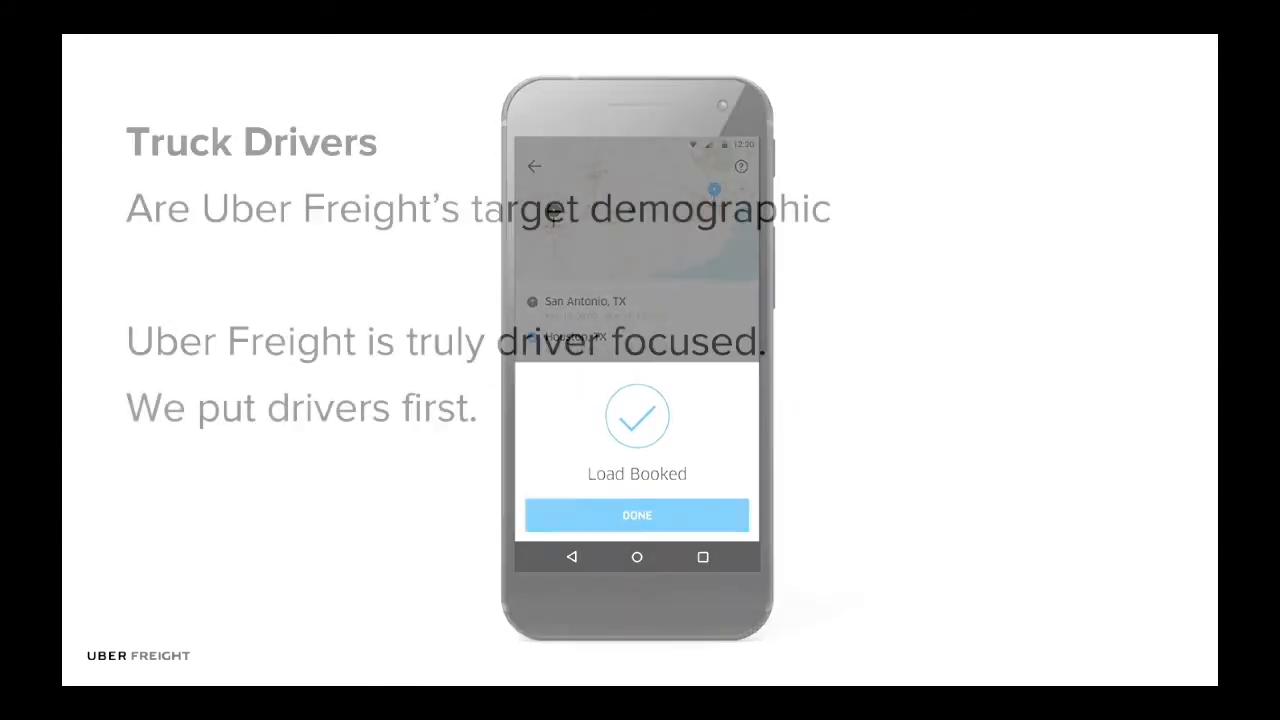